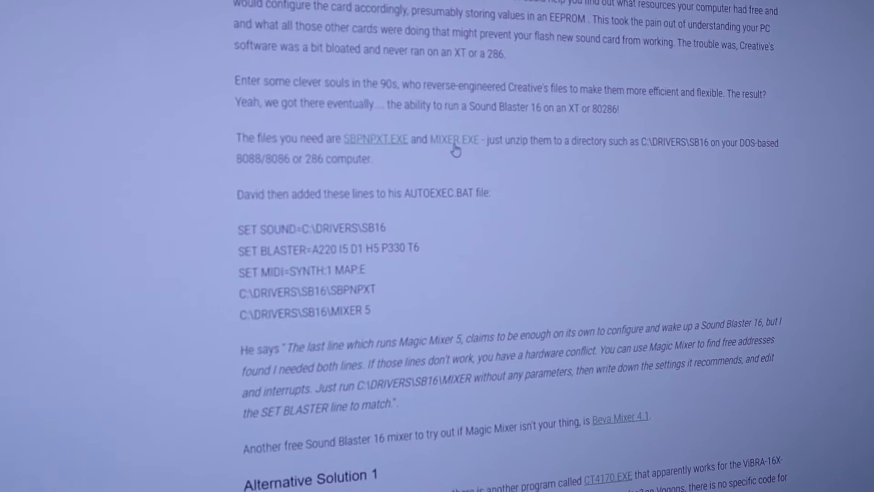
Open AUTOEXEC.BAT in the MS-DOS Editor to add the CT4170 ViBRA16X line.
{"action": "scroll", "scroll_direction": "down", "scroll_amount": 3}
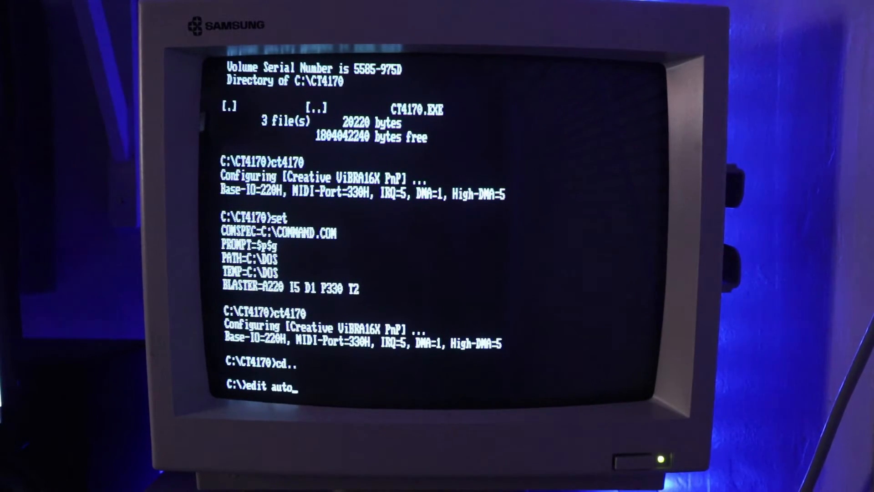
{"action": "type", "text": "exec.ba"}
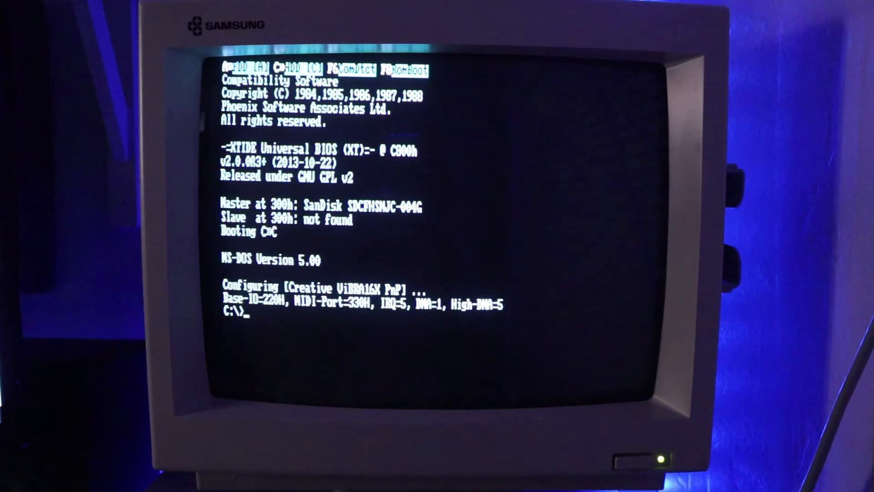
Change into the C:\GAMES directory after the card configures at boot.
{"action": "type", "text": "cd games"}
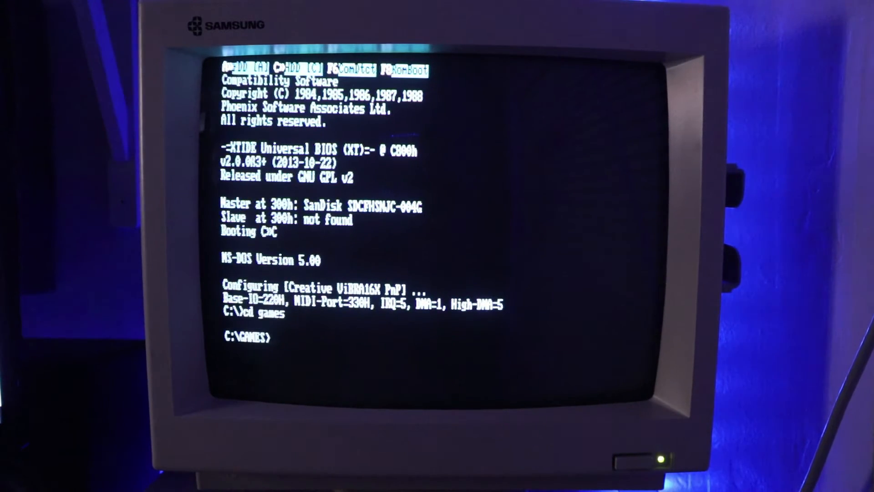
{"action": "type", "text": "cd lemming"}
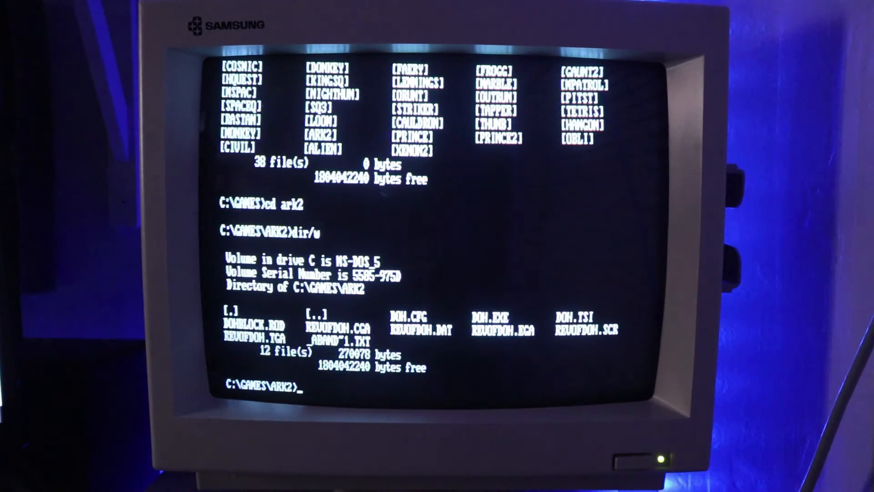
Launch Revenge of DoH from the ARK2 directory with the doh command.
{"action": "type", "text": "doh"}
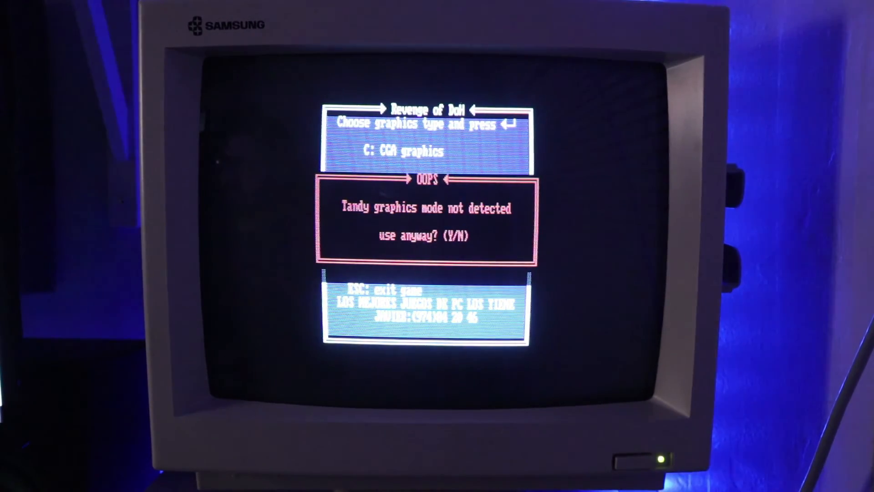
Answer Y to use the undetected Tandy graphics mode anyway.
{"action": "key", "text": "y"}
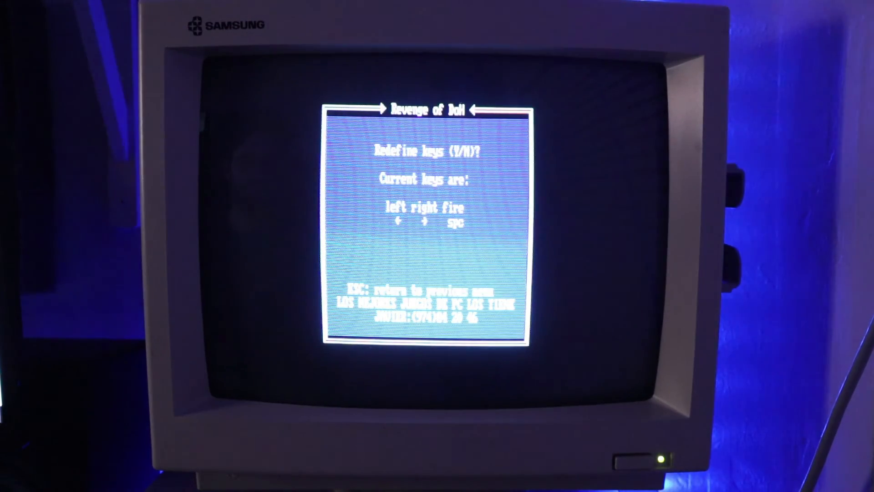